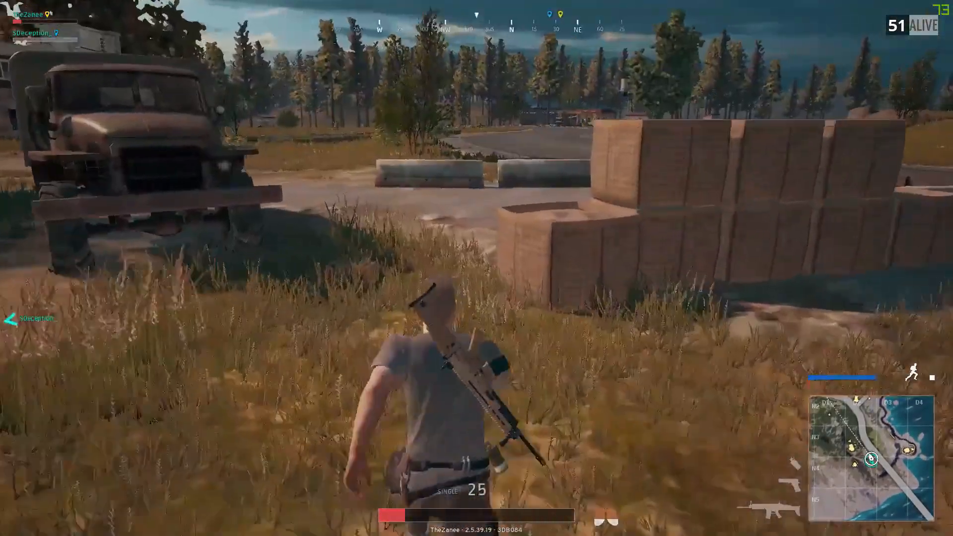
Scroll the Droid4X page through Droid4X Features and About Droid4X to the FAQ Section
{"action": "key", "text": "tab"}
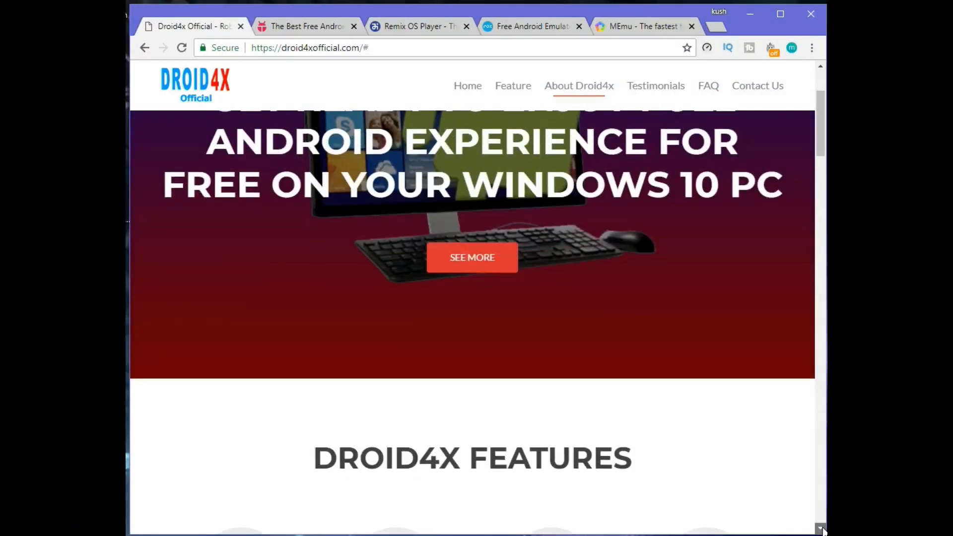
{"action": "scroll", "scroll_direction": "down", "scroll_amount": 3}
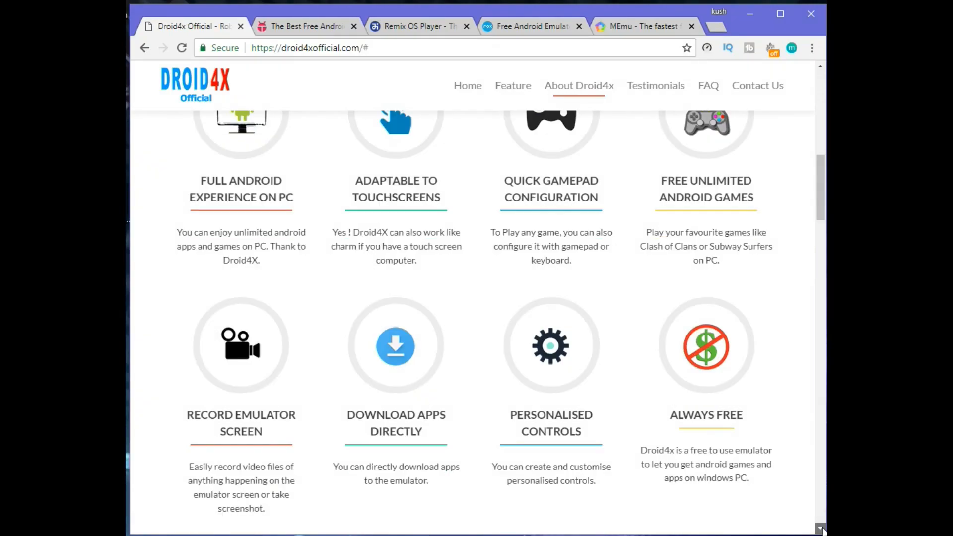
{"action": "scroll", "scroll_direction": "down", "scroll_amount": 3}
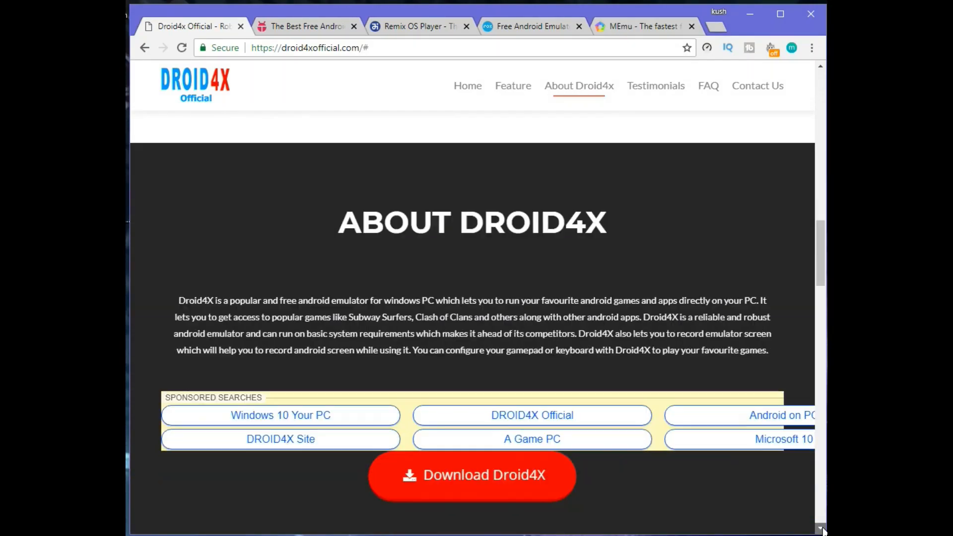
{"action": "scroll", "scroll_direction": "down", "scroll_amount": 3}
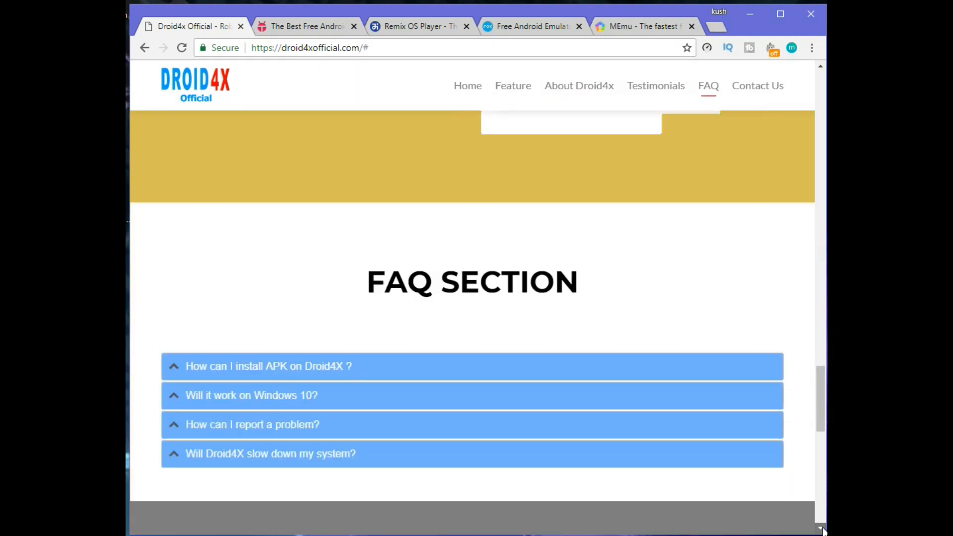
{"action": "scroll", "scroll_direction": "down", "scroll_amount": 3}
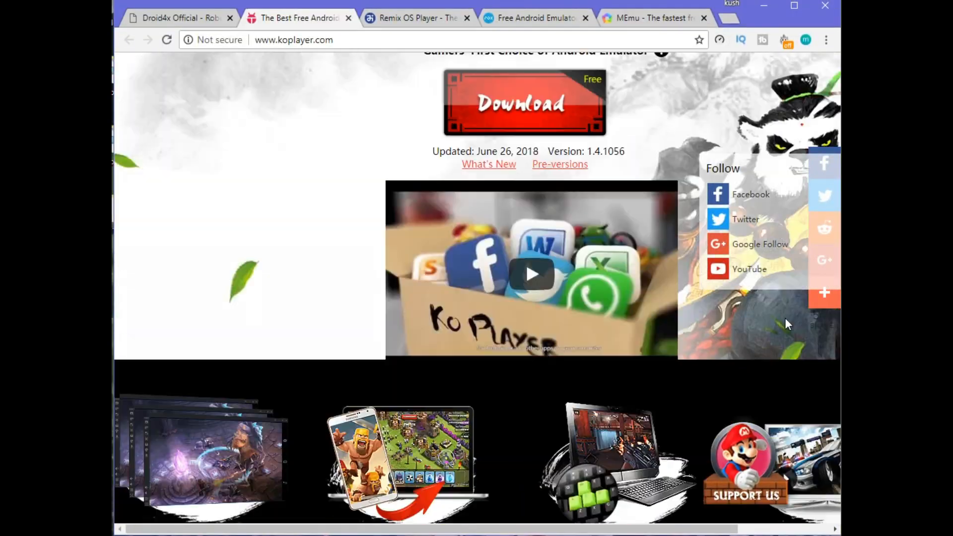
Scroll the KoPlayer page down past the Download button to Hot Games, then back up
{"action": "scroll", "scroll_direction": "down", "scroll_amount": 3}
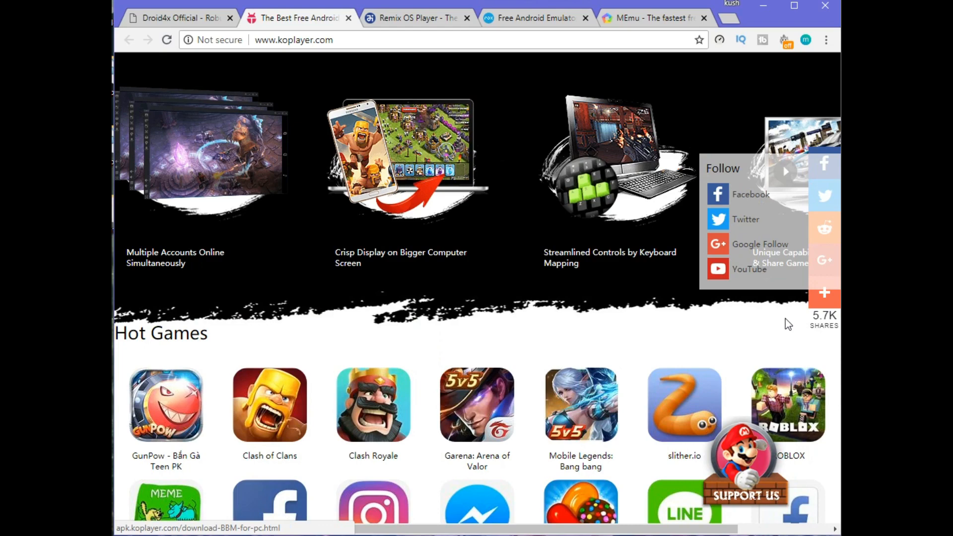
{"action": "scroll", "scroll_direction": "up", "scroll_amount": 3}
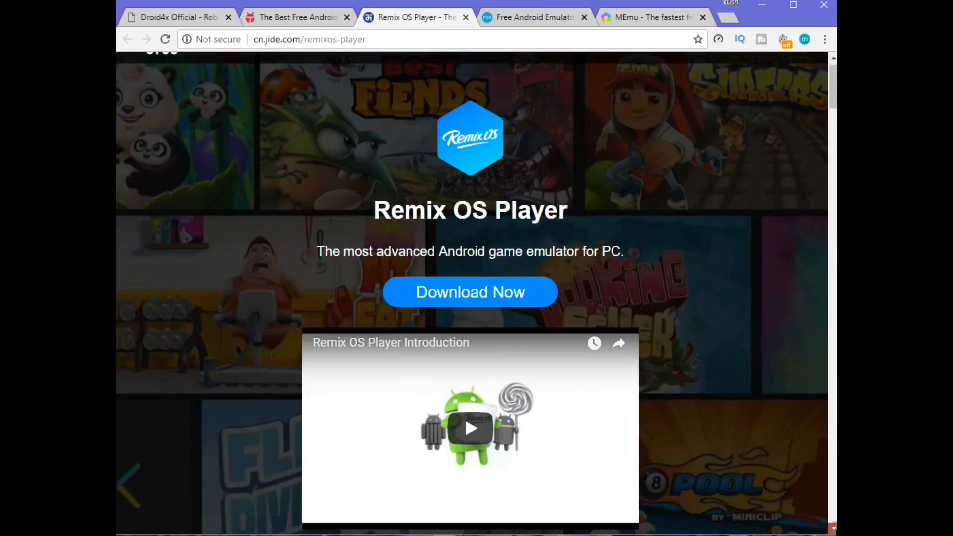
Scroll the cn.jide.com page down to 'One-click setup. One-click start.'
{"action": "scroll", "scroll_direction": "down", "scroll_amount": 3}
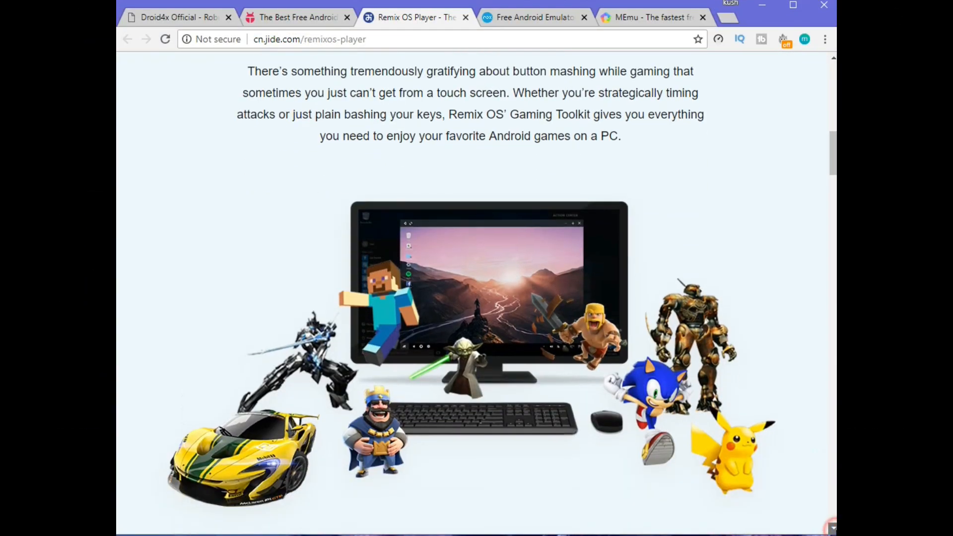
{"action": "scroll", "scroll_direction": "down", "scroll_amount": 3}
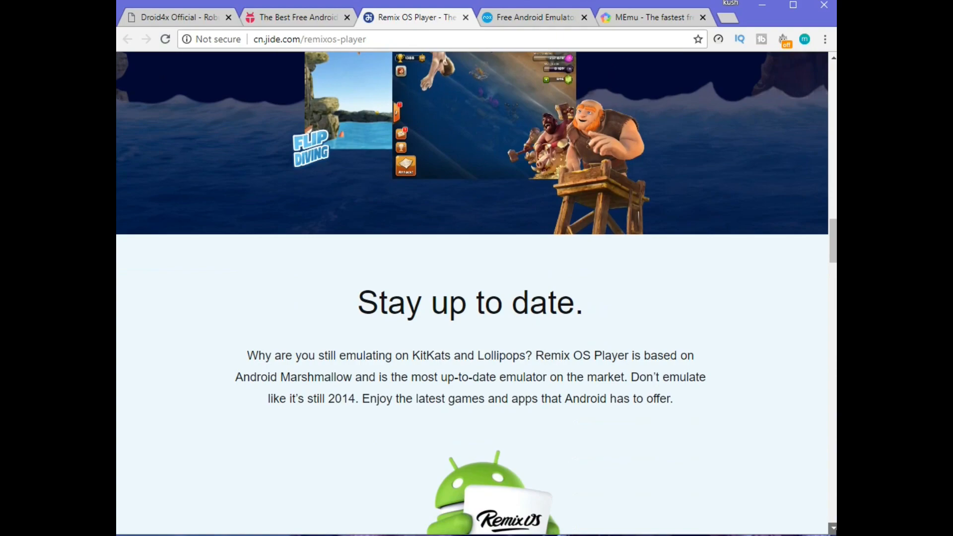
{"action": "scroll", "scroll_direction": "down", "scroll_amount": 3}
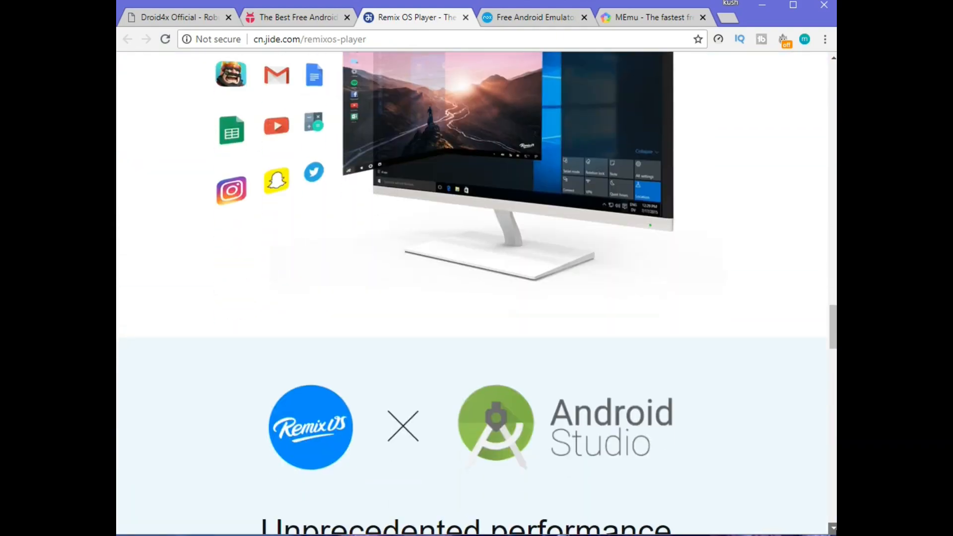
{"action": "scroll", "scroll_direction": "down", "scroll_amount": 3}
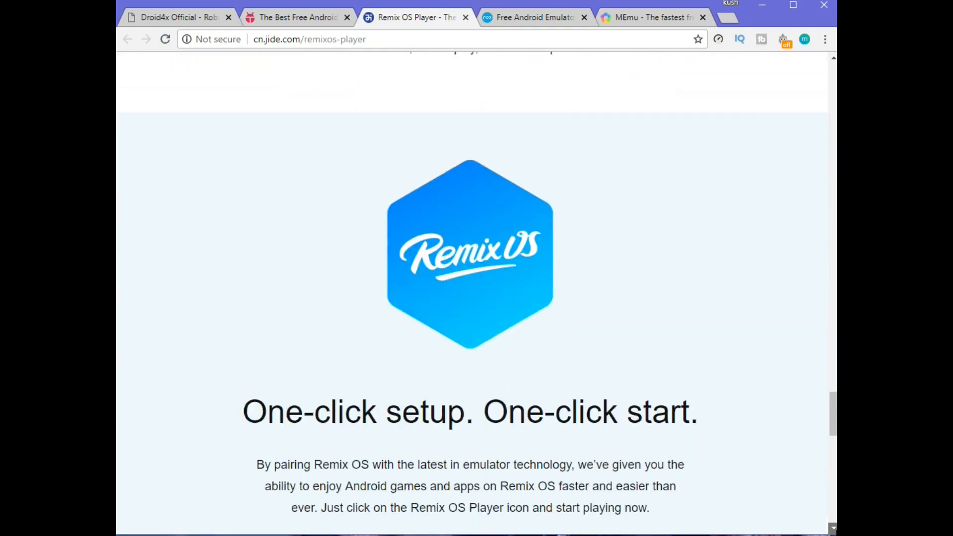
{"action": "scroll", "scroll_direction": "down", "scroll_amount": 3}
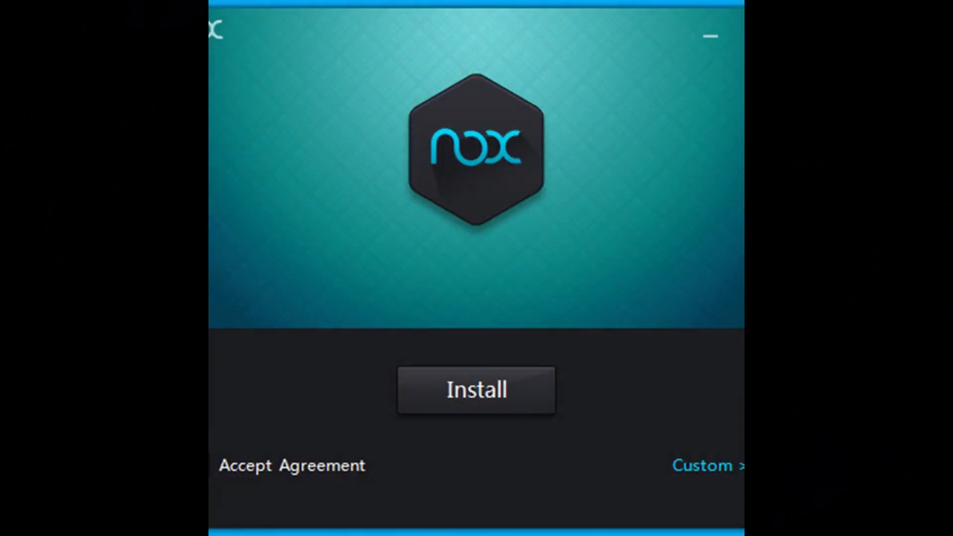
Show the bignox.com page and scroll past Fast and Smooth to All Features Included
{"action": "left_click", "coordinate": [476, 390]}
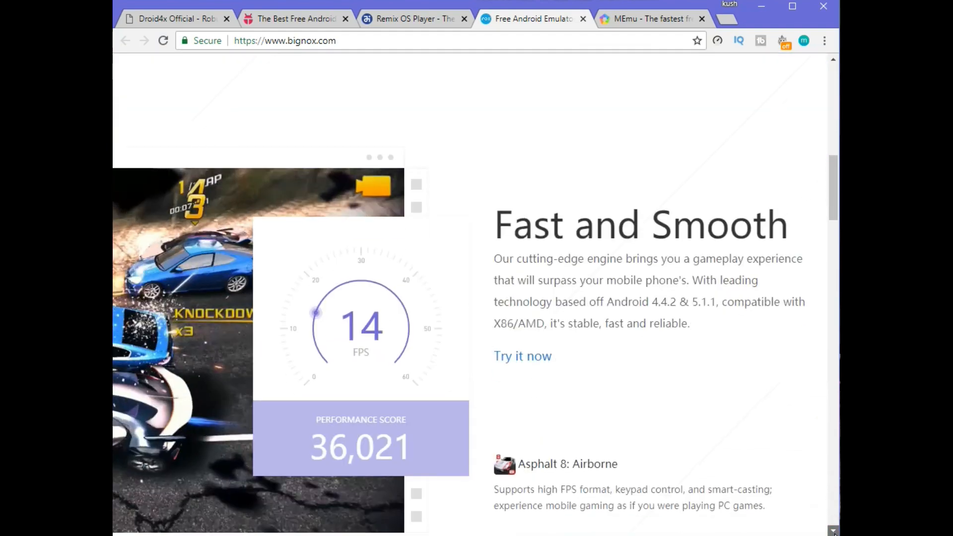
{"action": "scroll", "scroll_direction": "down", "scroll_amount": 3}
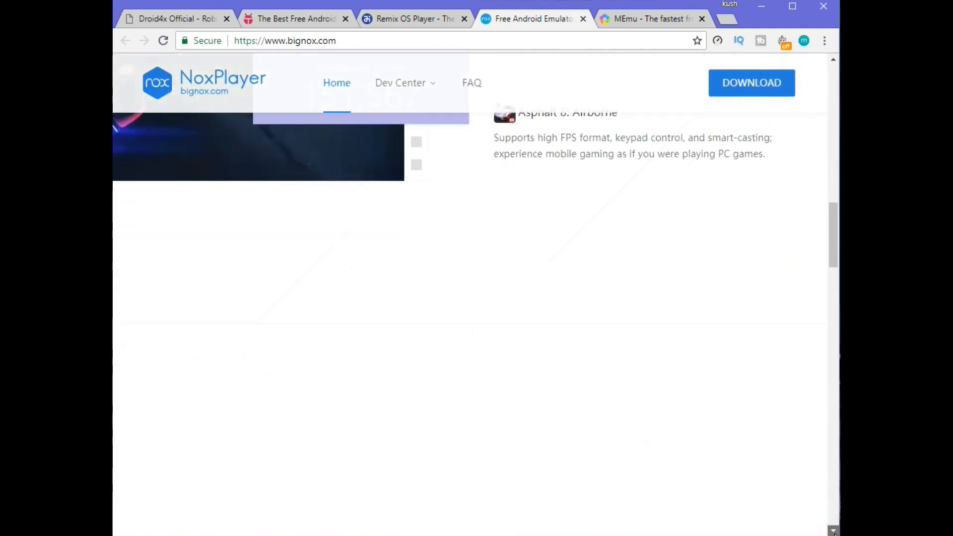
{"action": "scroll", "scroll_direction": "down", "scroll_amount": 3}
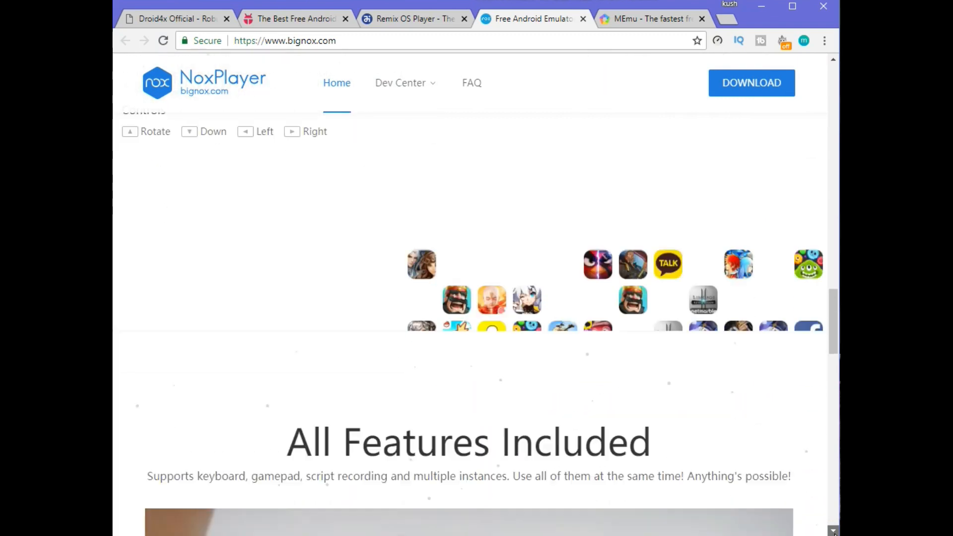
{"action": "scroll", "scroll_direction": "down", "scroll_amount": 3}
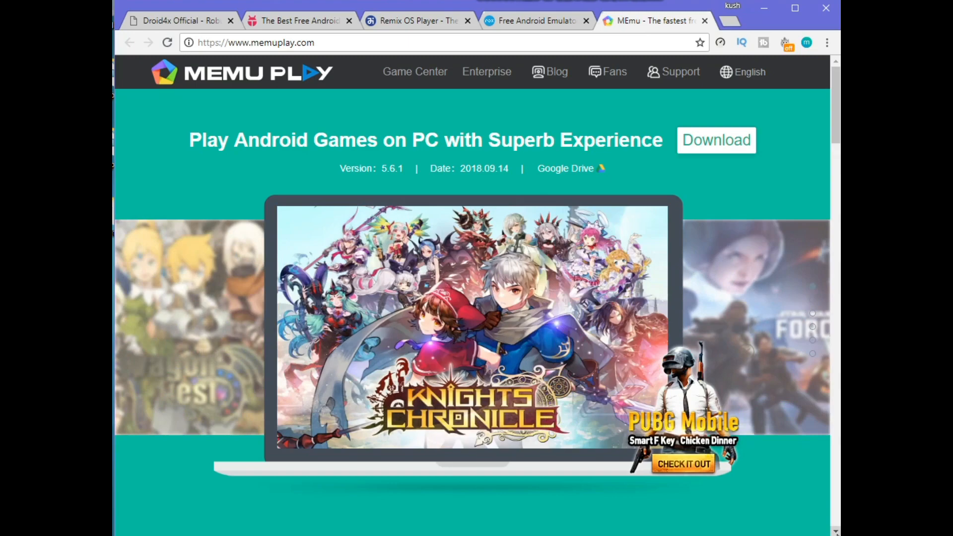
Scroll the memuplay.com home page below the Play Android Games on PC headline
{"action": "scroll", "scroll_direction": "down", "scroll_amount": 3}
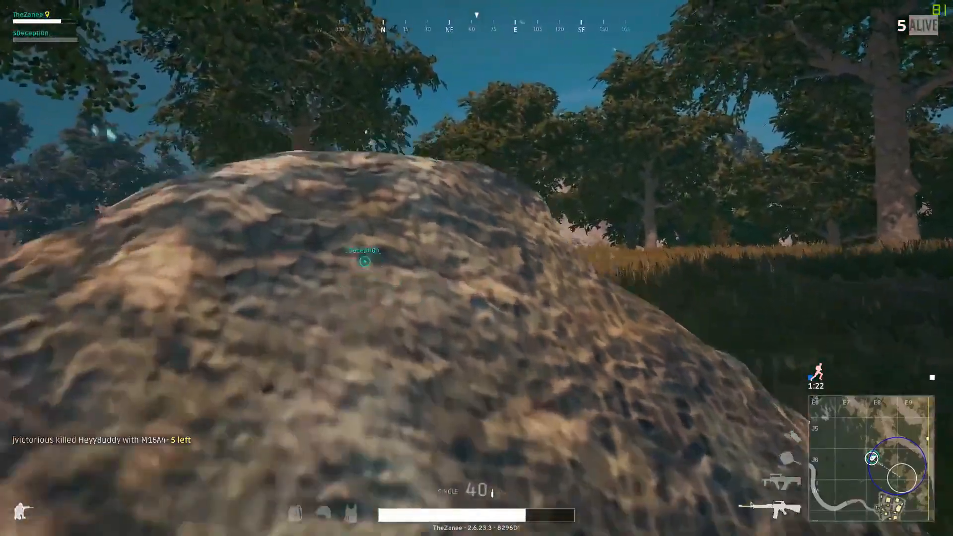
{"action": "right_click", "coordinate": [476, 268]}
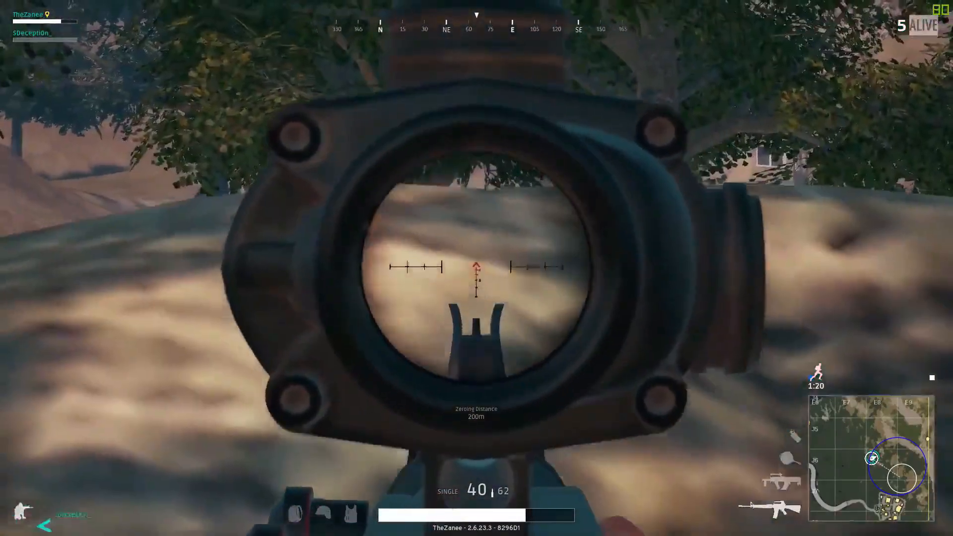
{"action": "right_click", "coordinate": [476, 269]}
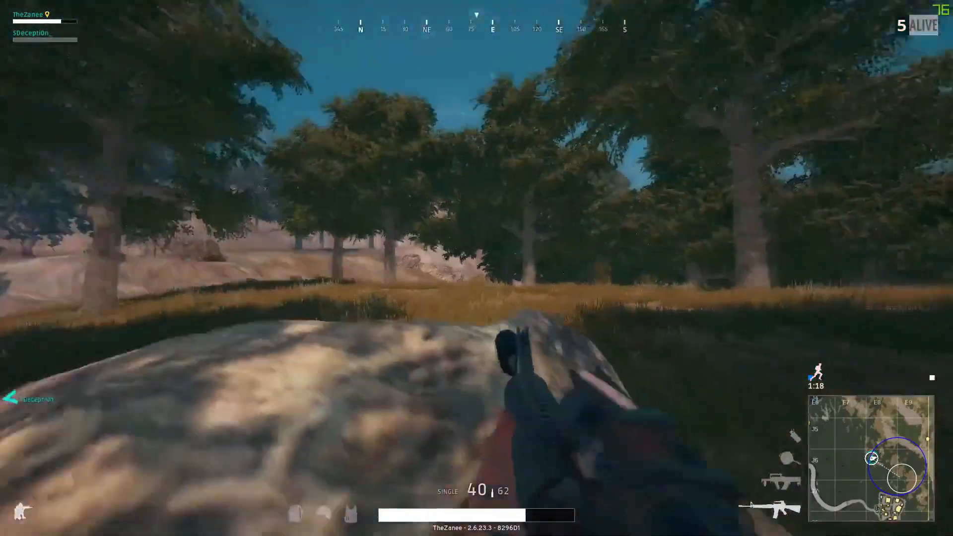